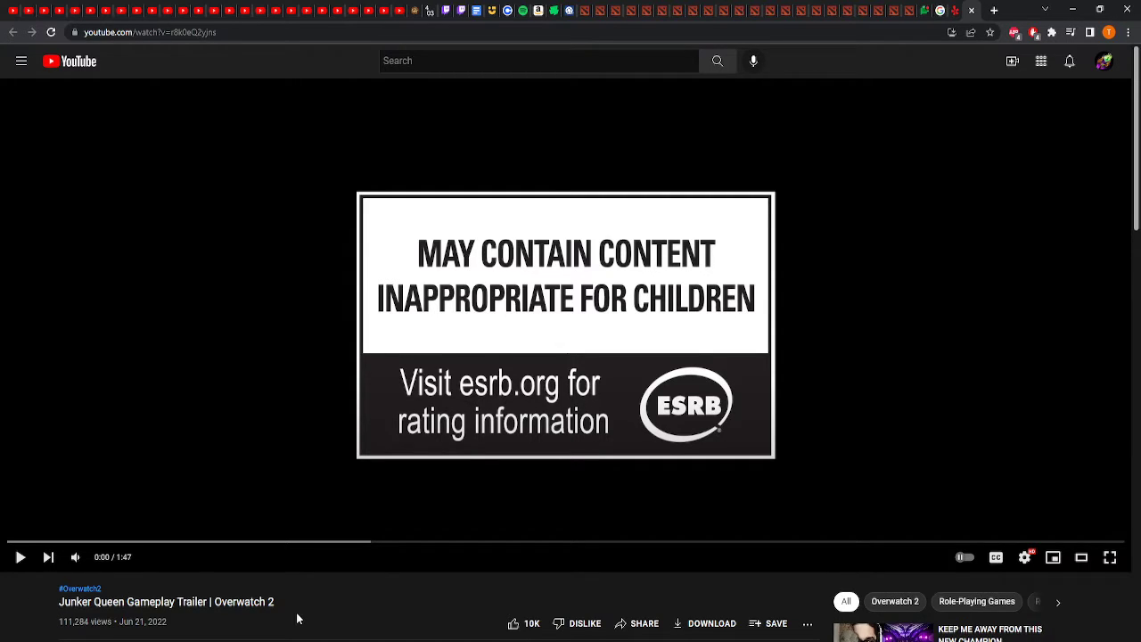
mouse_move(310, 396)
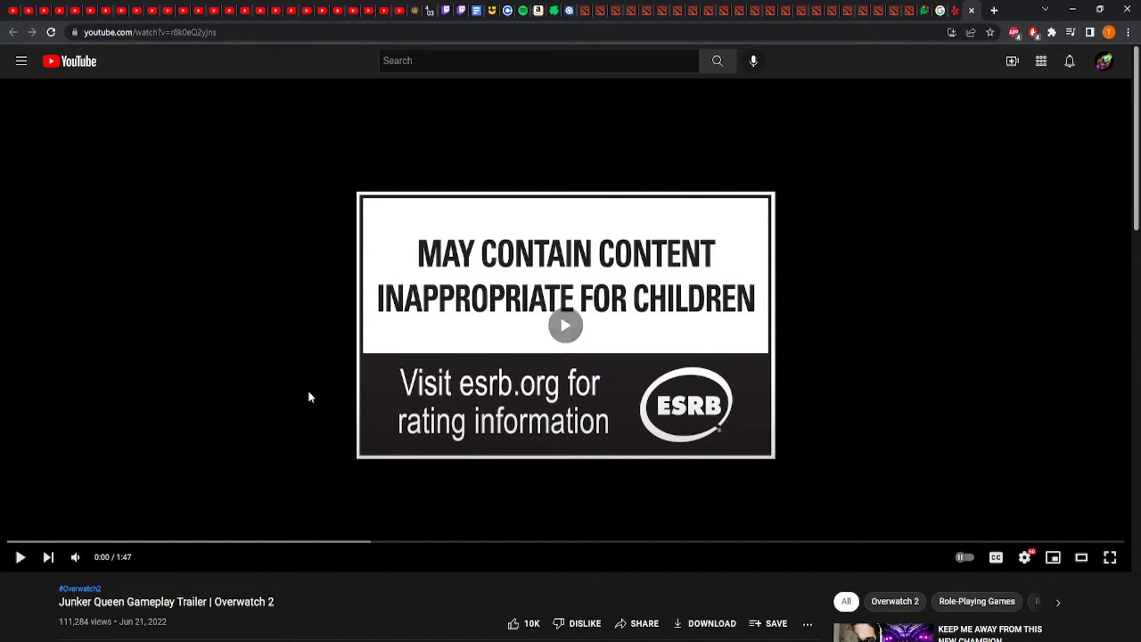
Replay the Junker Queen trailer from around 0:33 in its gameplay footage
left_click(1110, 557)
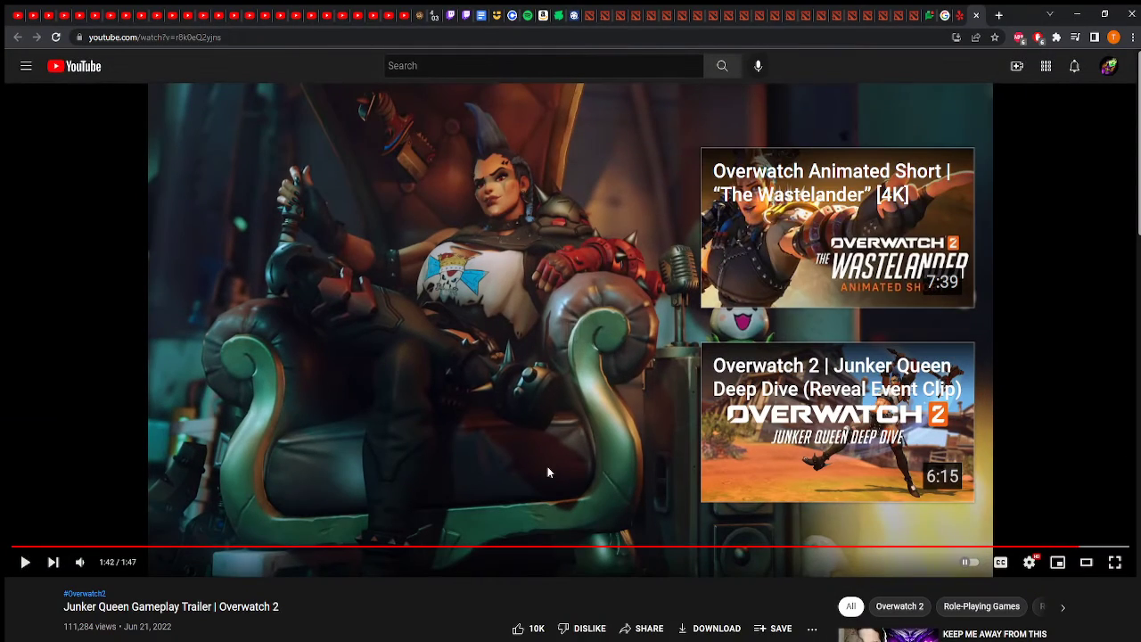
mouse_move(256, 547)
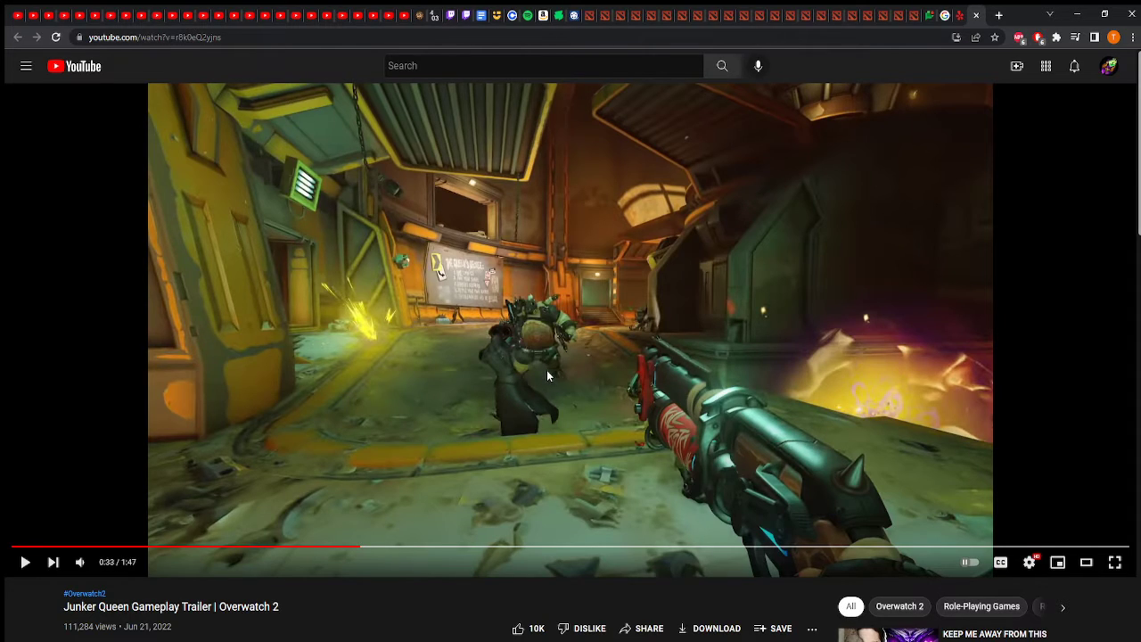
mouse_move(684, 399)
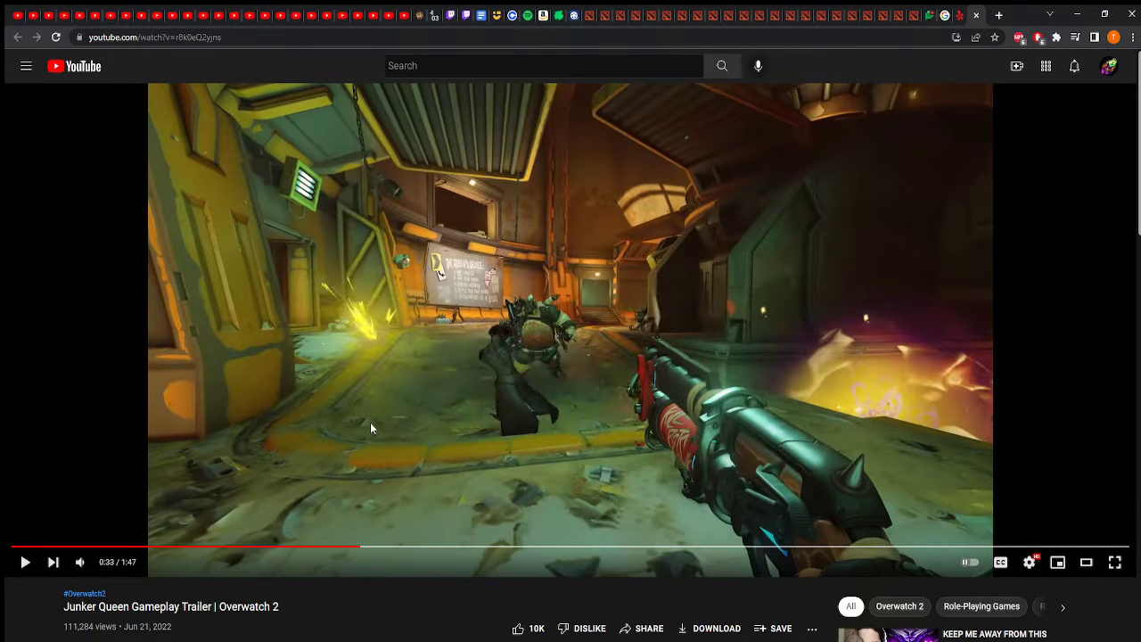
mouse_move(475, 435)
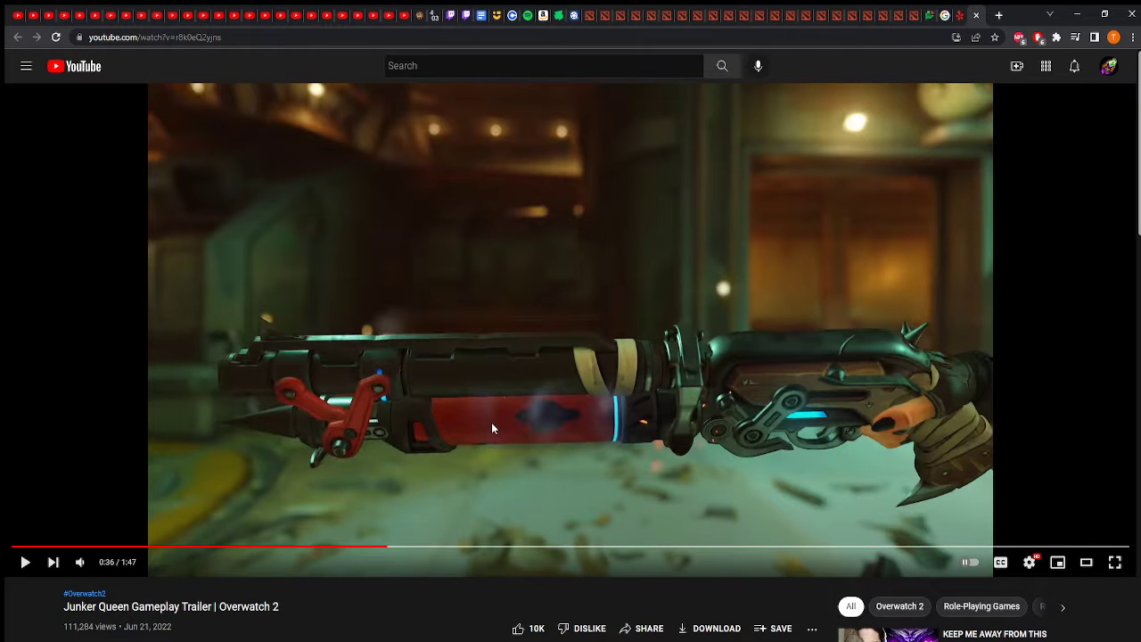
Resume the trailer and watch to about 0:56, where Junker Queen fires her shotgun
left_click(26, 562)
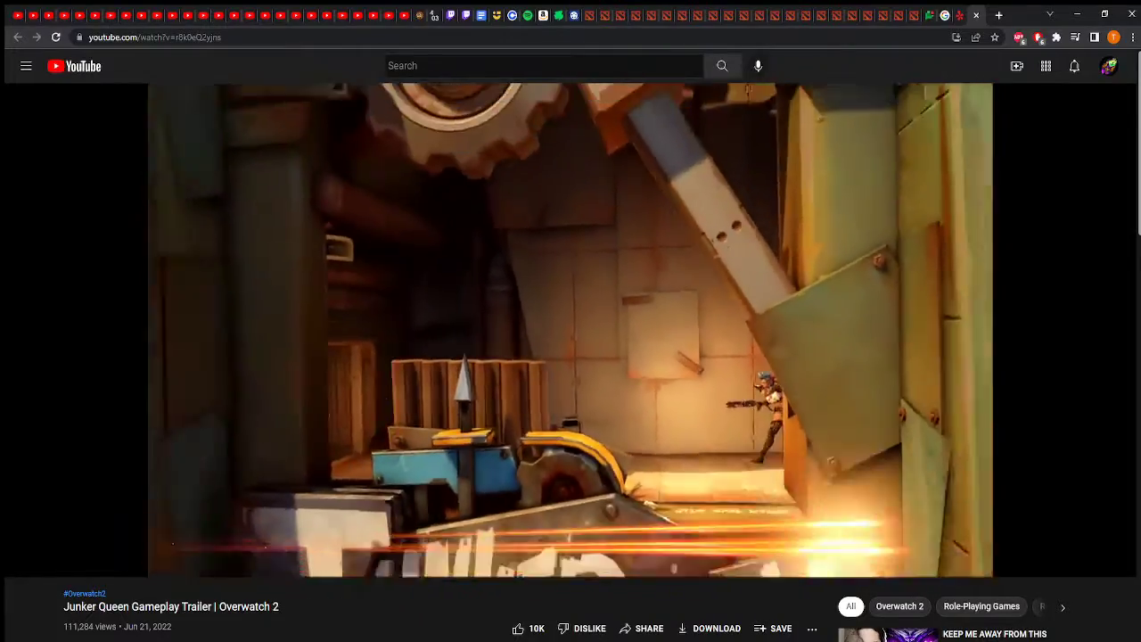
Pause on Junker Queen's grinning close-up, then let the trailer continue
left_click(568, 330)
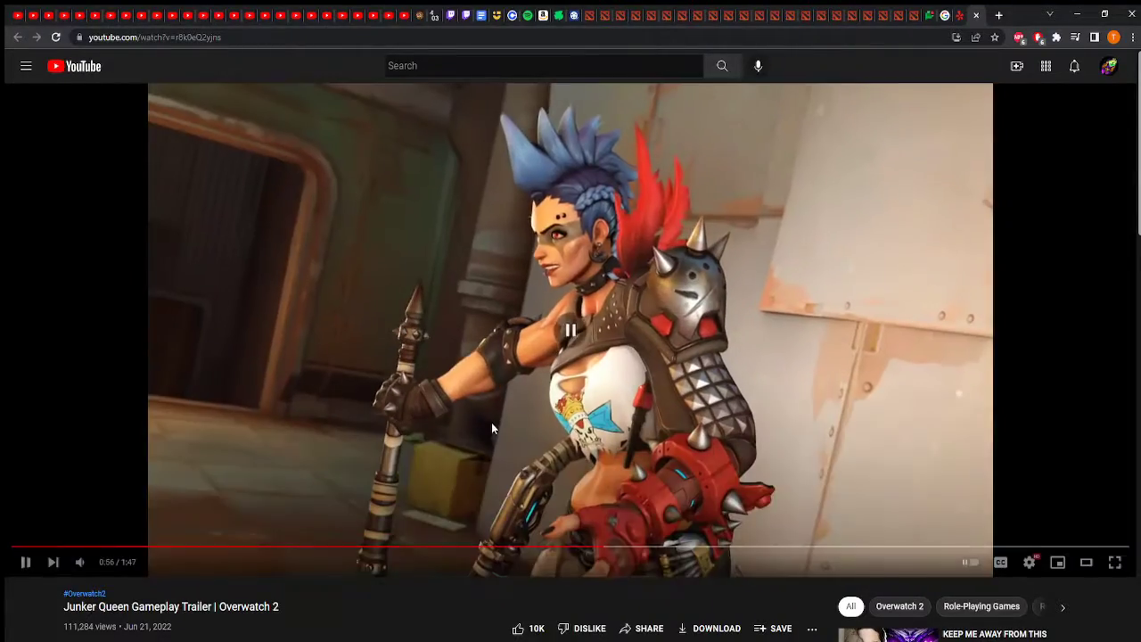
left_click(569, 329)
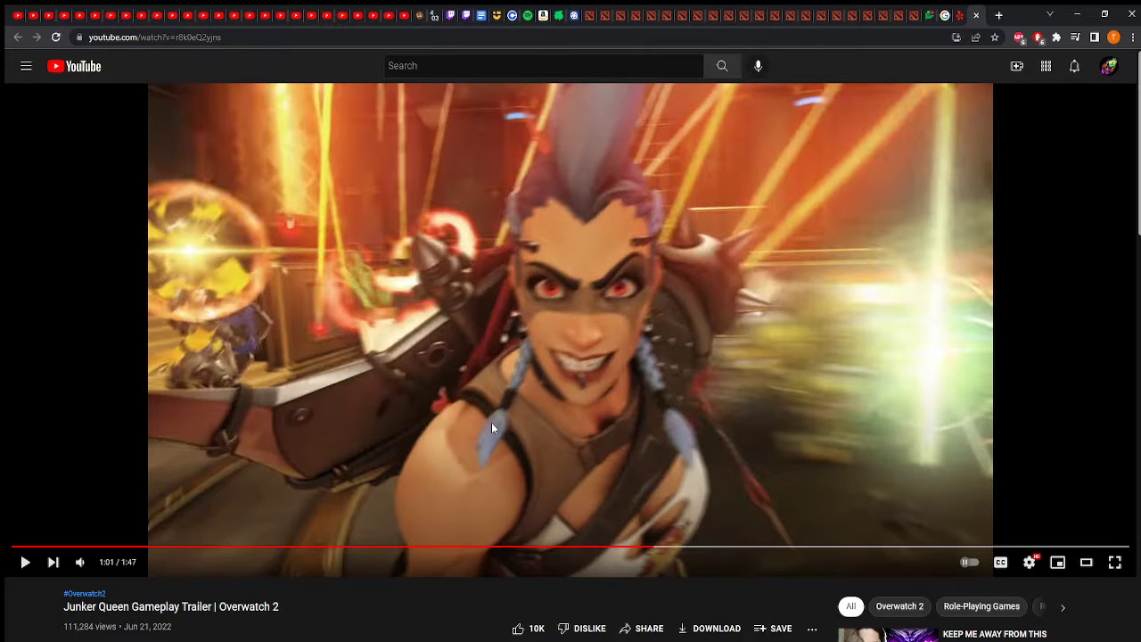
Resume the trailer, then pause it at about 1:23 on the red mechanical fist
left_click(24, 563)
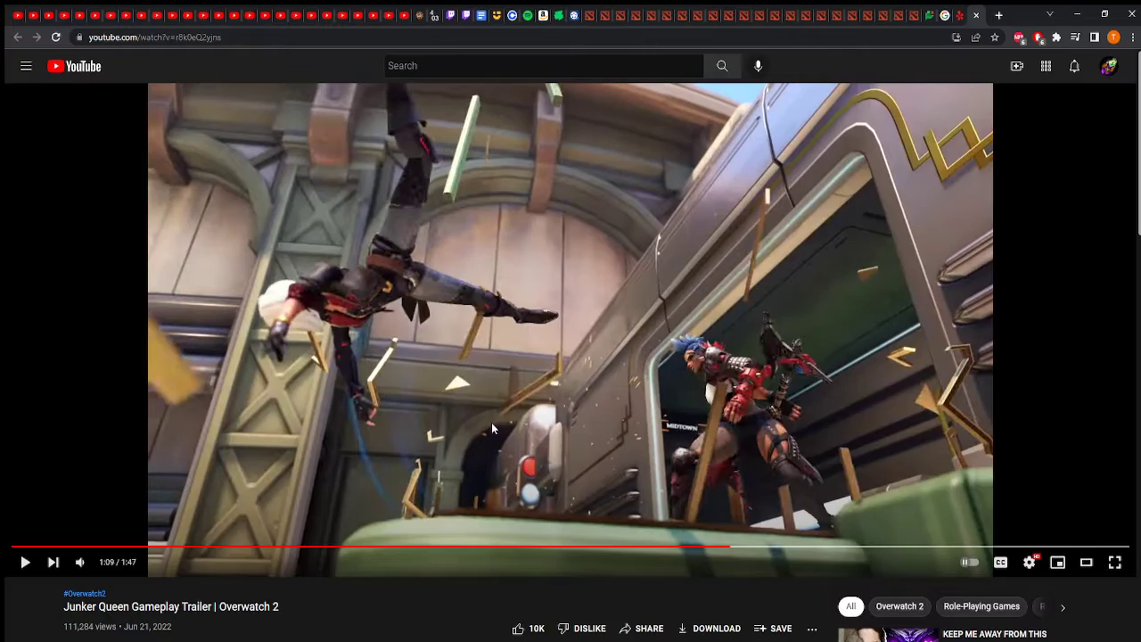
left_click(24, 563)
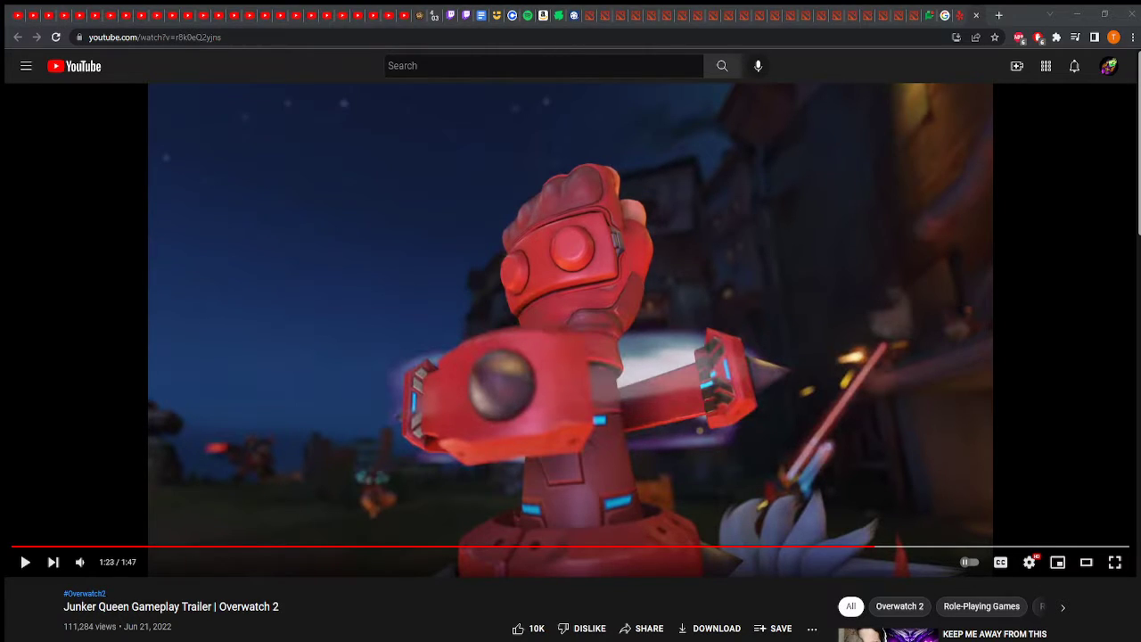
mouse_move(494, 429)
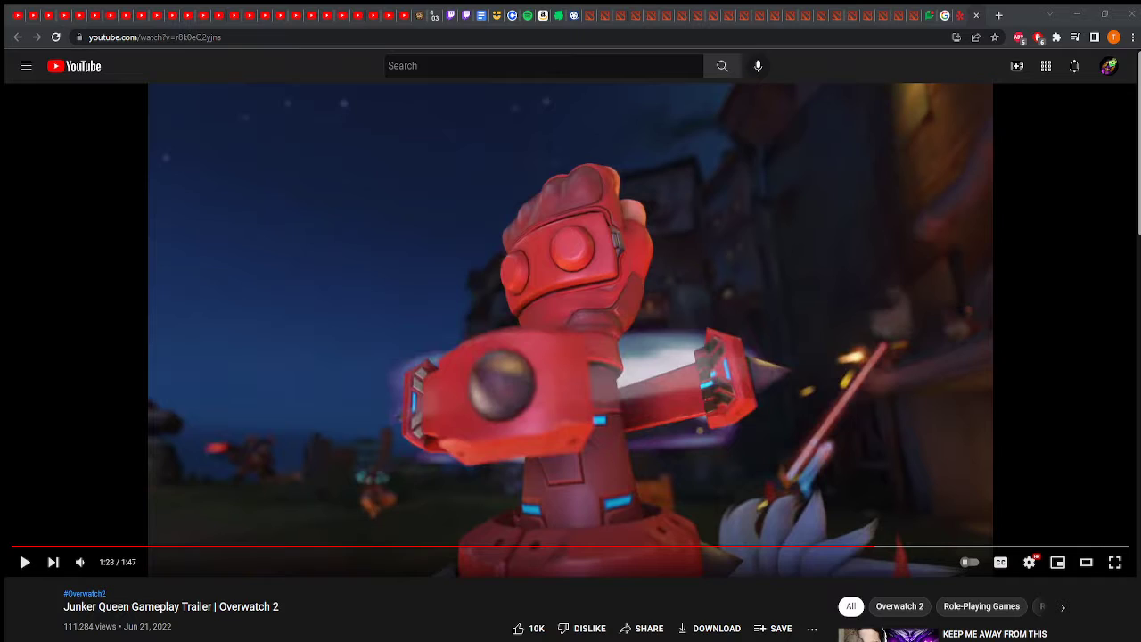
mouse_move(416, 467)
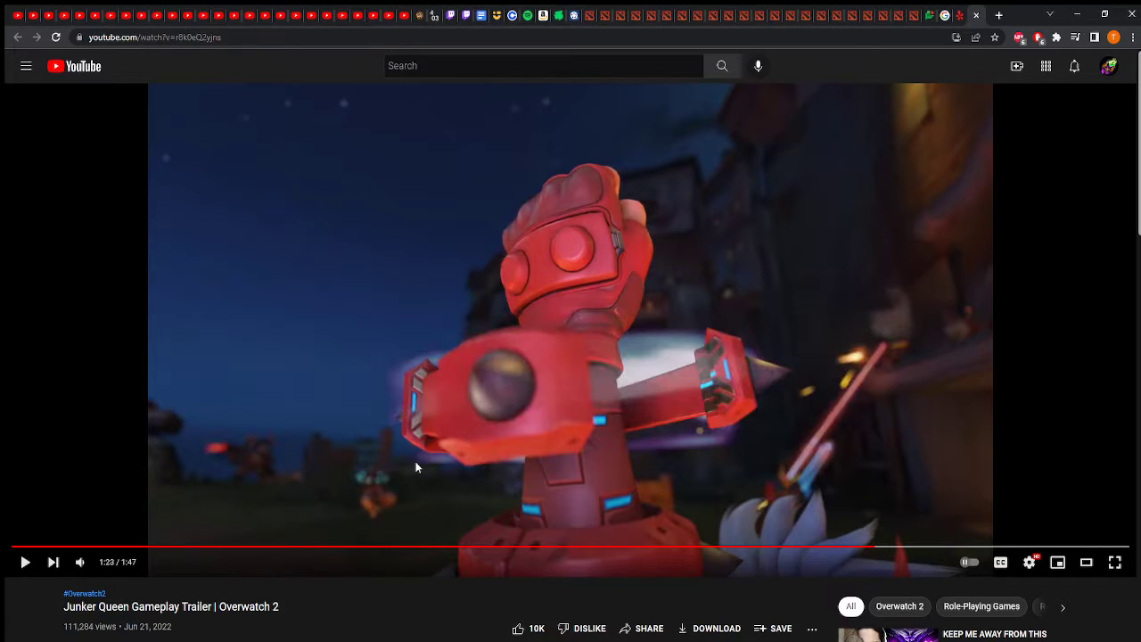
mouse_move(376, 432)
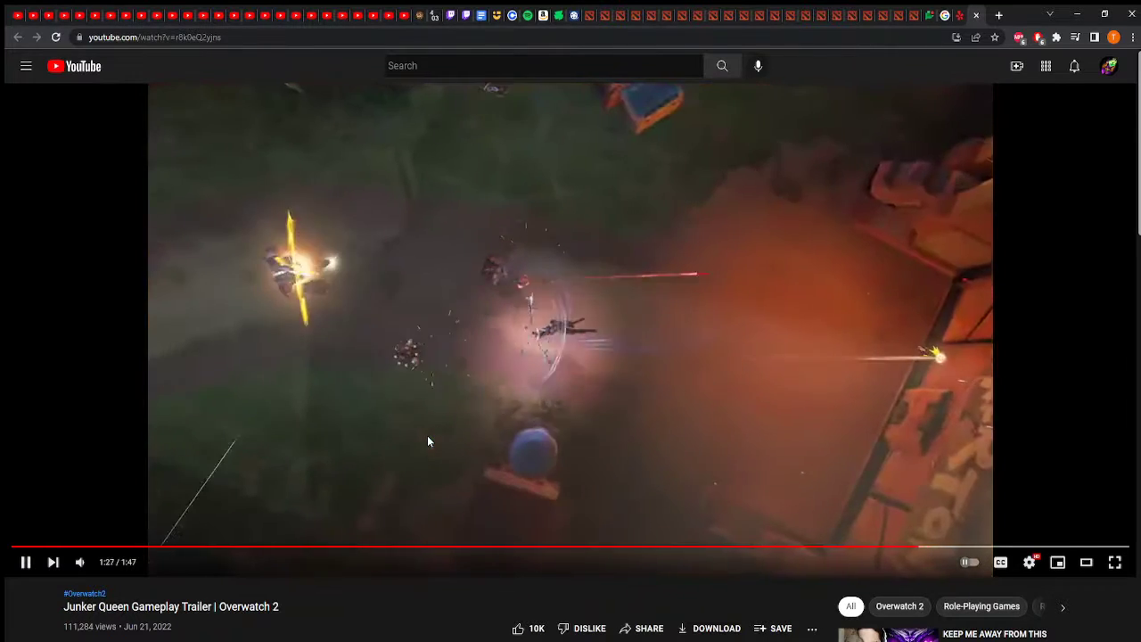
Pause the trailer at 1:35 on the closing Overwatch logo card
left_click(27, 563)
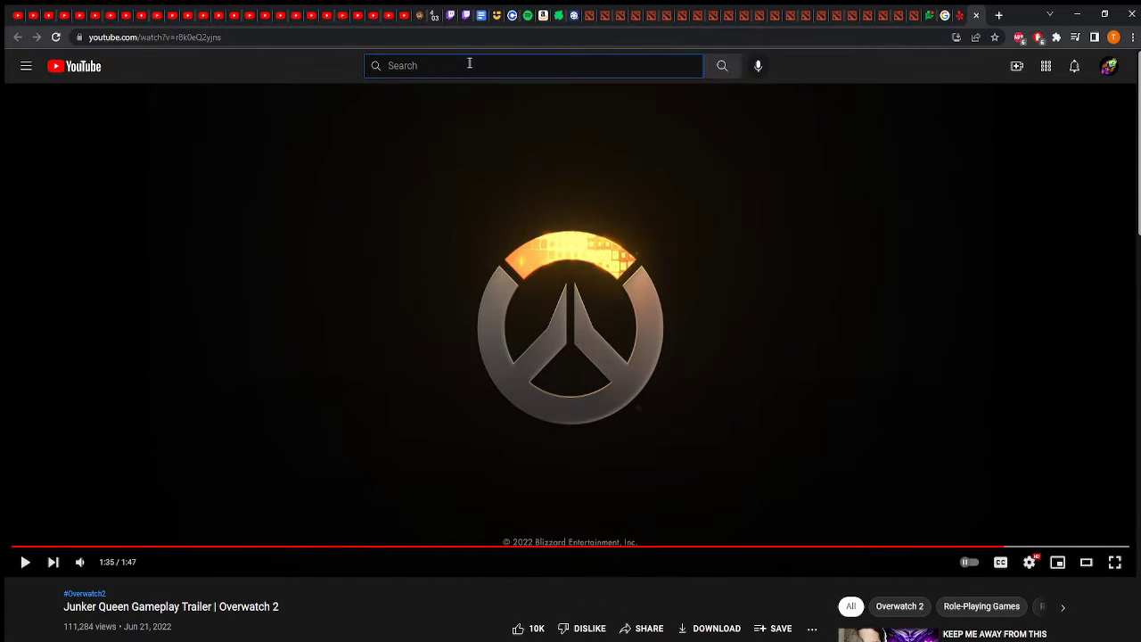
Search YouTube for 'junker queen abilities' and open the Introducing Junker Queen video
type("junker queen abilities")
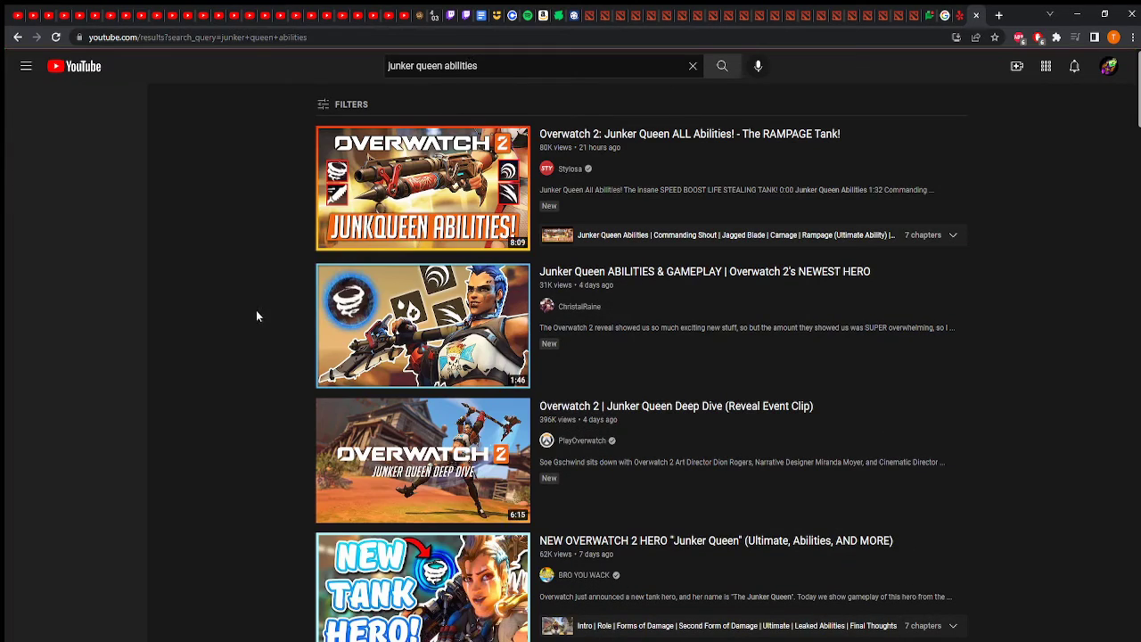
left_click(23, 66)
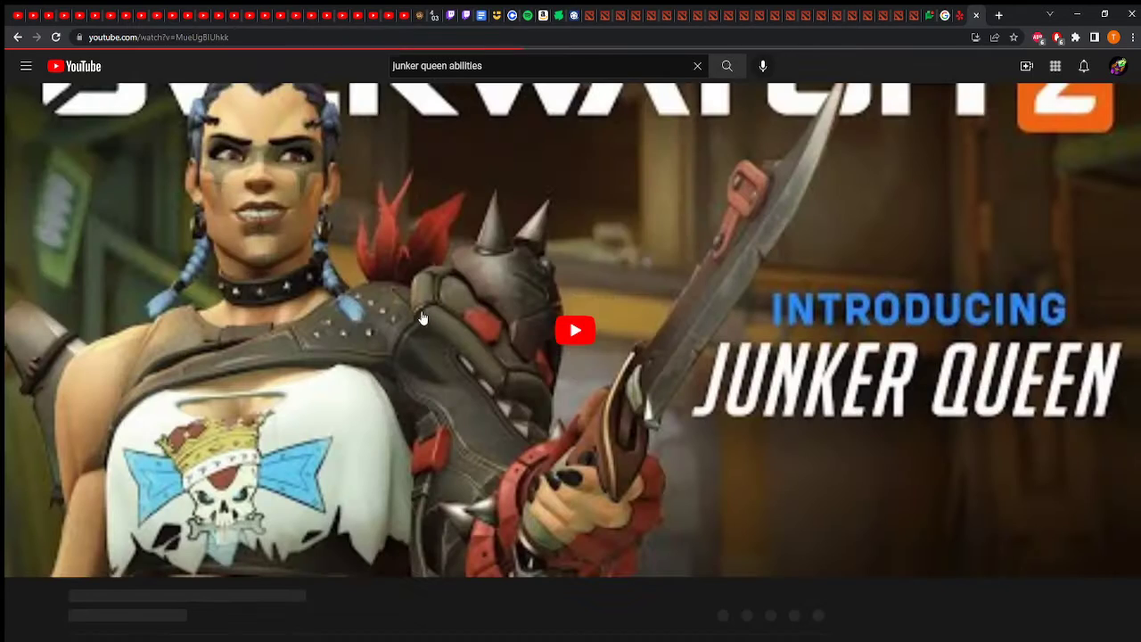
Play the Junker Queen ABILITIES & GAMEPLAY video, toggling pause, to about 0:44
left_click(575, 330)
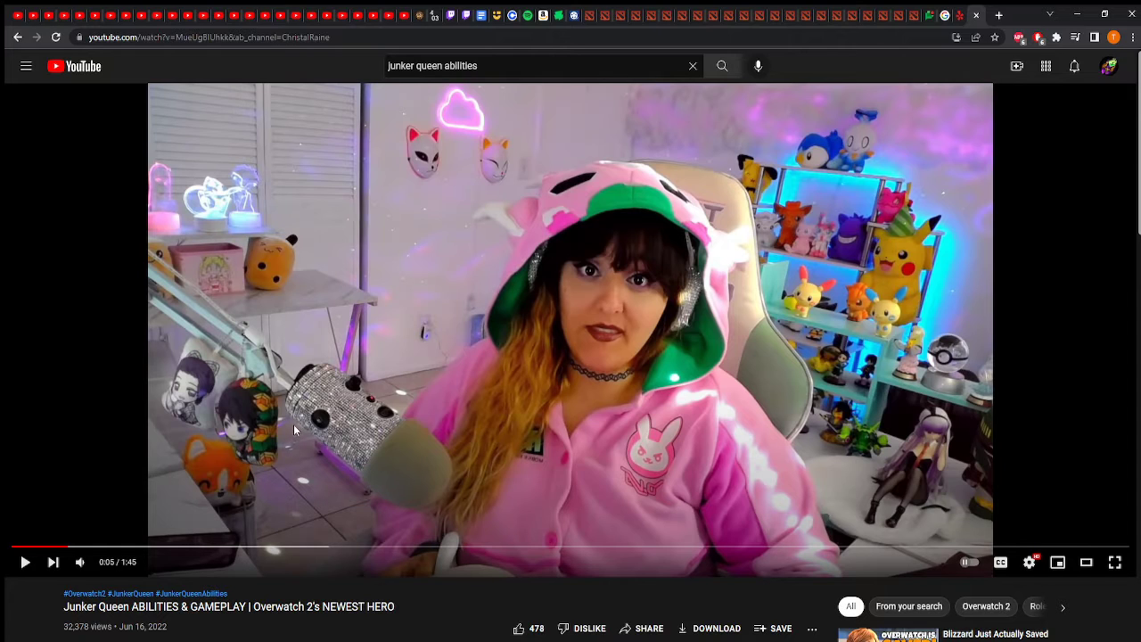
left_click(25, 561)
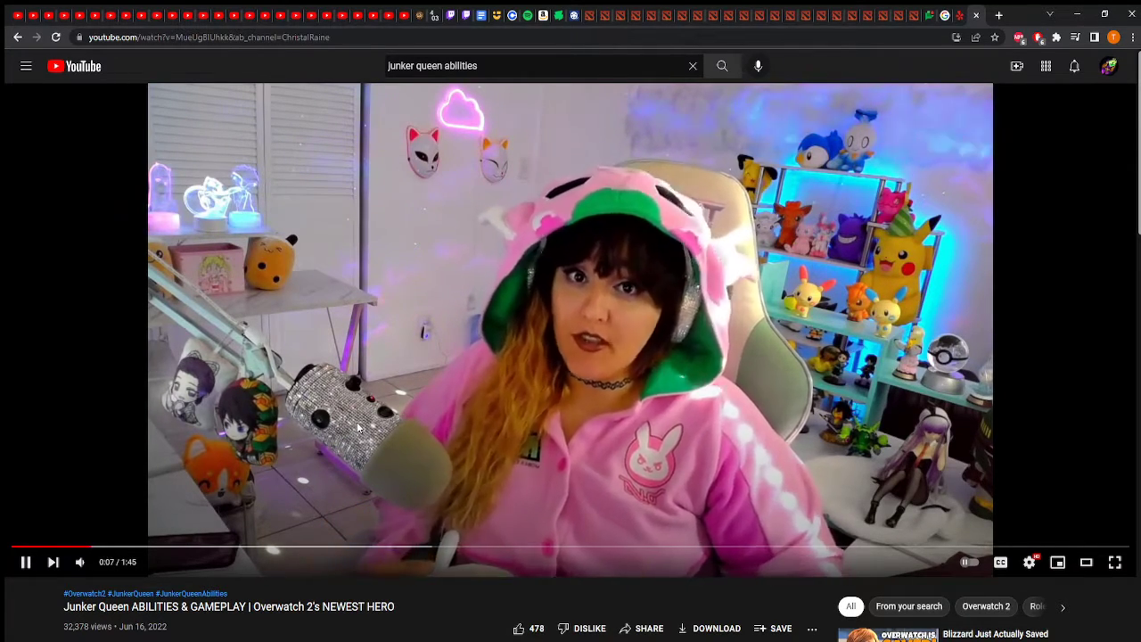
left_click(25, 563)
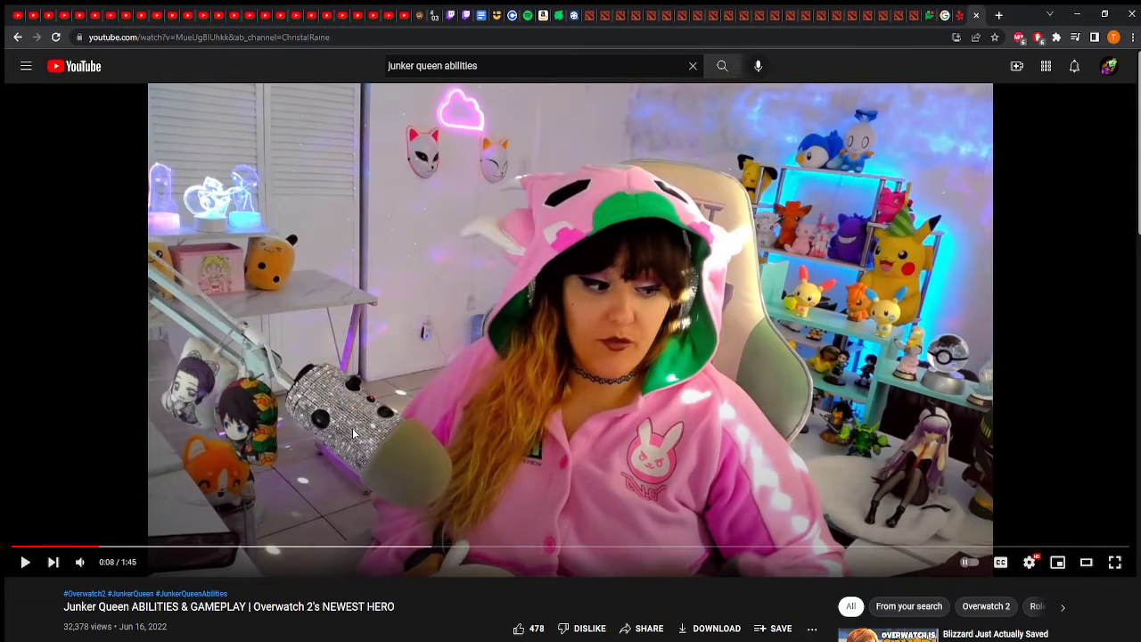
left_click(25, 562)
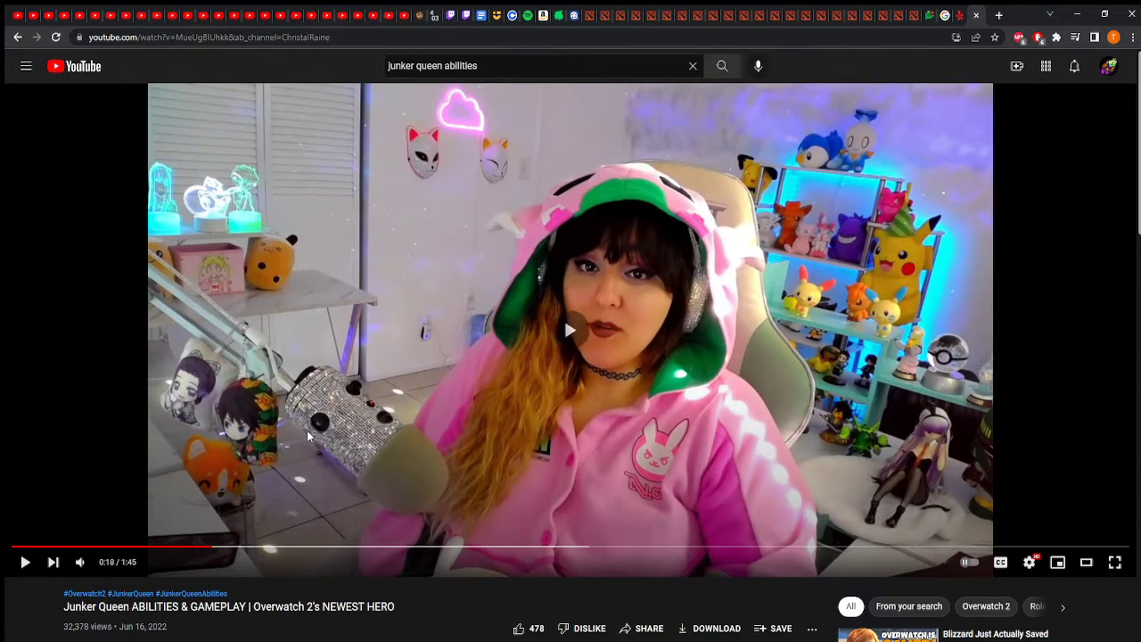
left_click(570, 330)
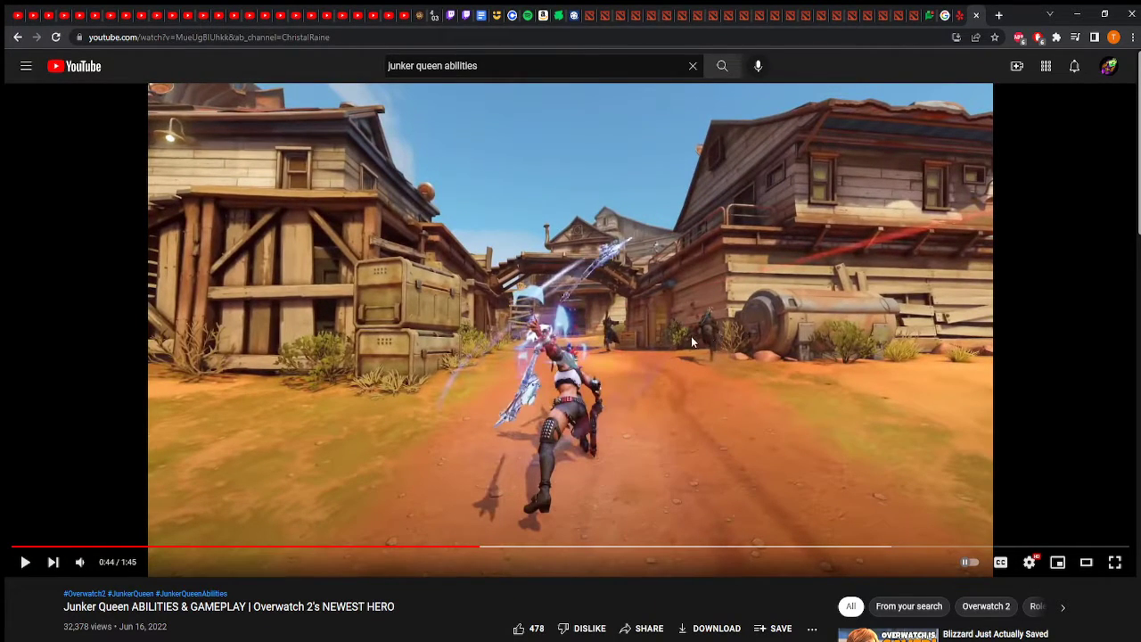
Resume, pause and resume the abilities video, watching its gameplay clips to about 1:32
left_click(567, 330)
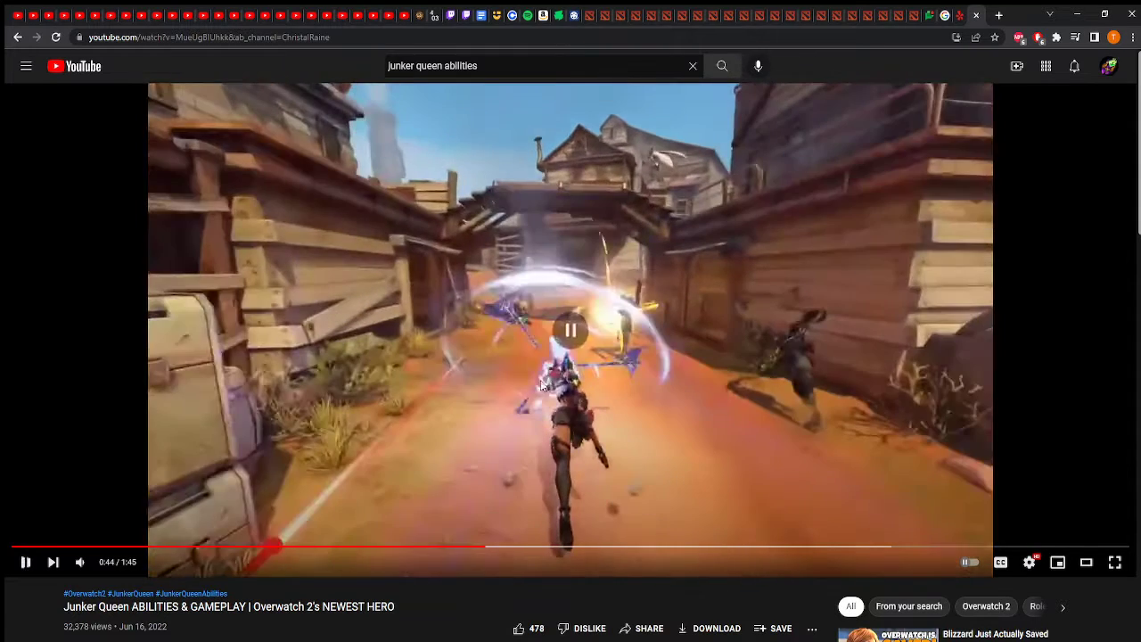
left_click(568, 331)
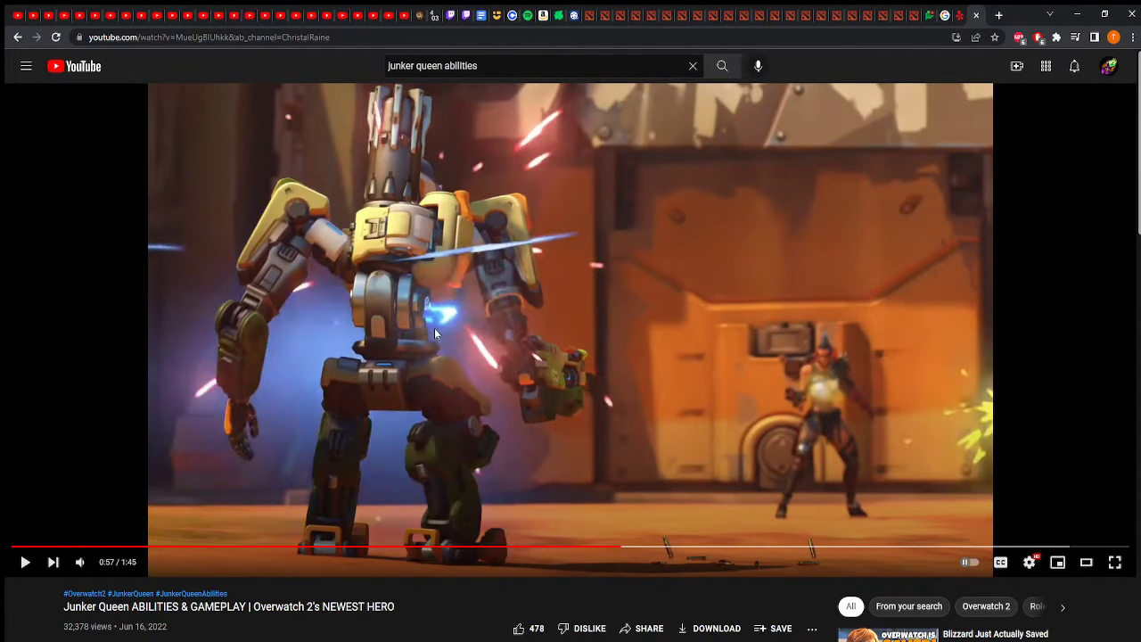
left_click(24, 561)
type("junkie")
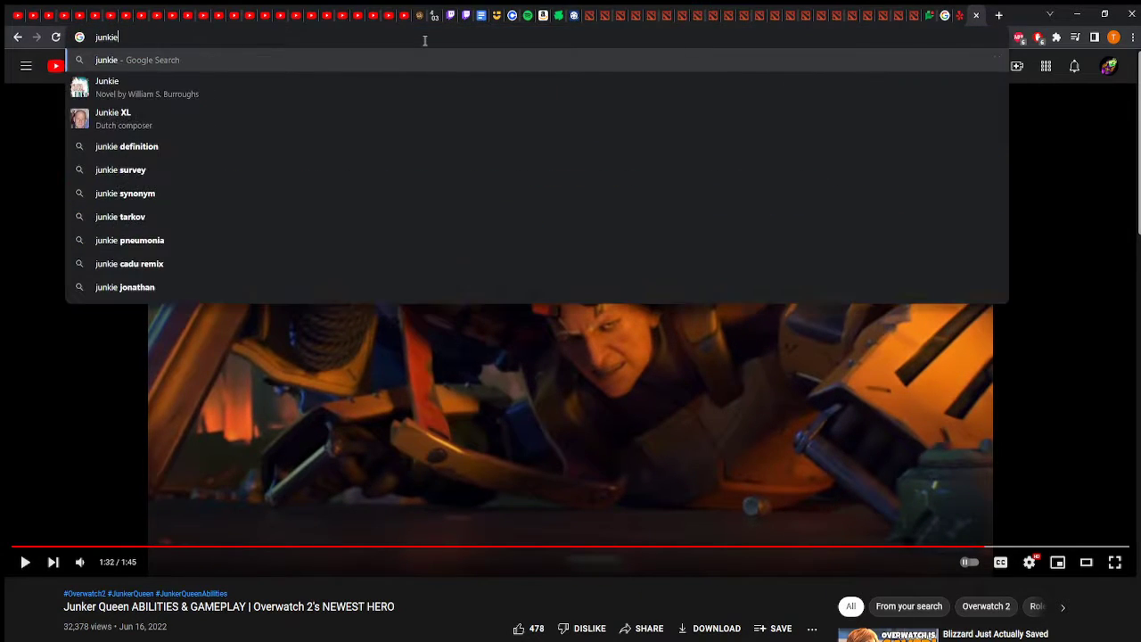
Search 'junker queen' and open Dot Esports' 'All of Junker Queen's abilities in Overwatch 2'
type("junker queen")
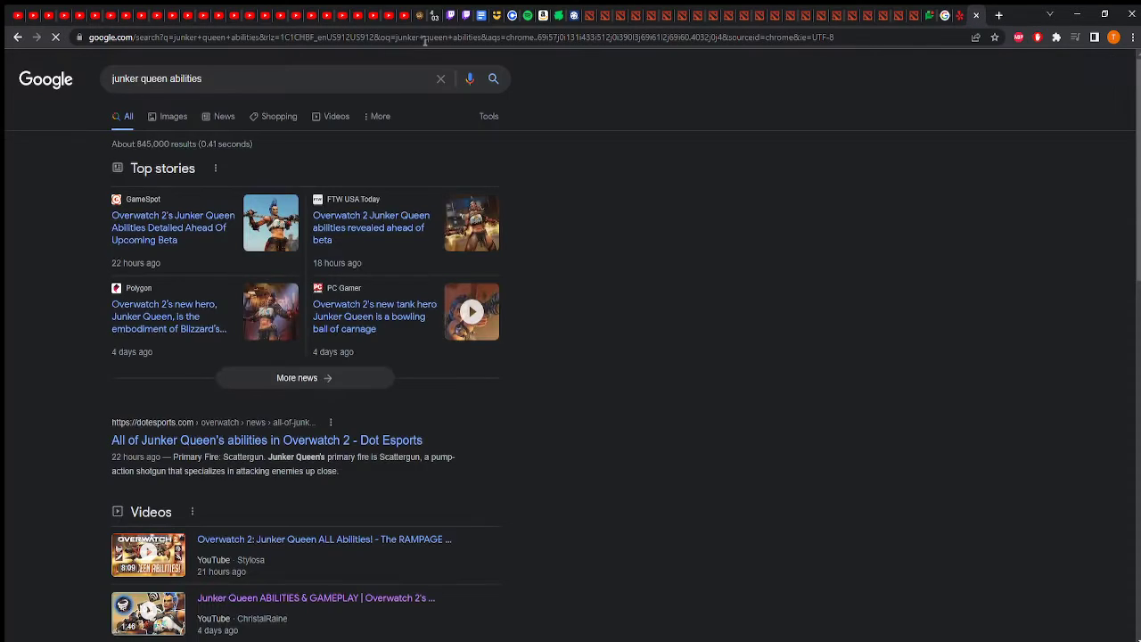
scroll("down", 3)
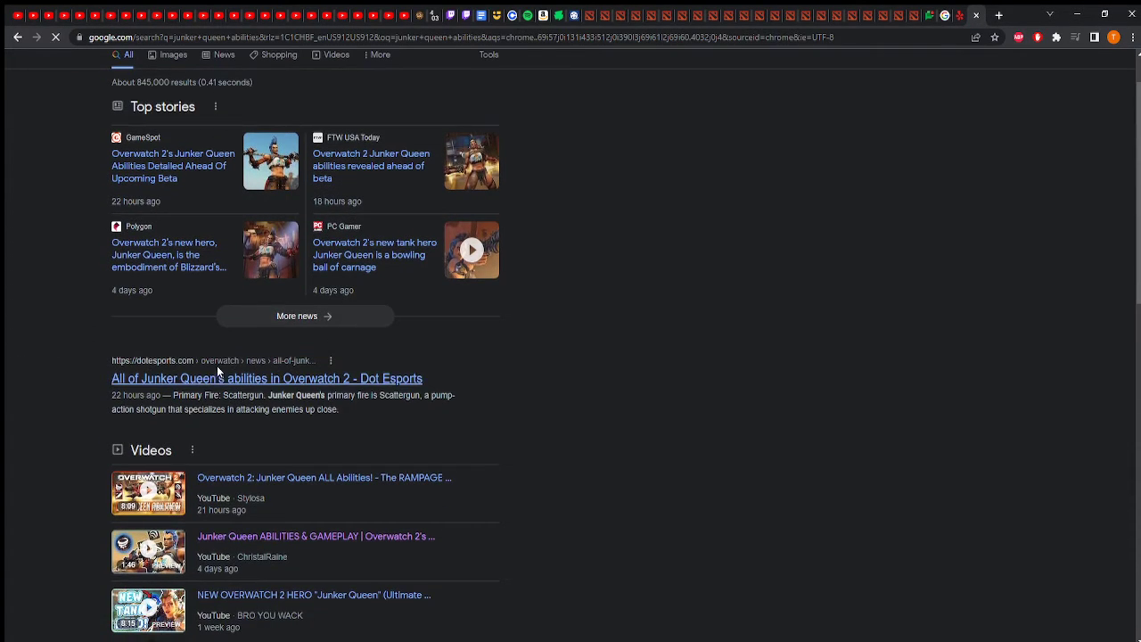
left_click(267, 377)
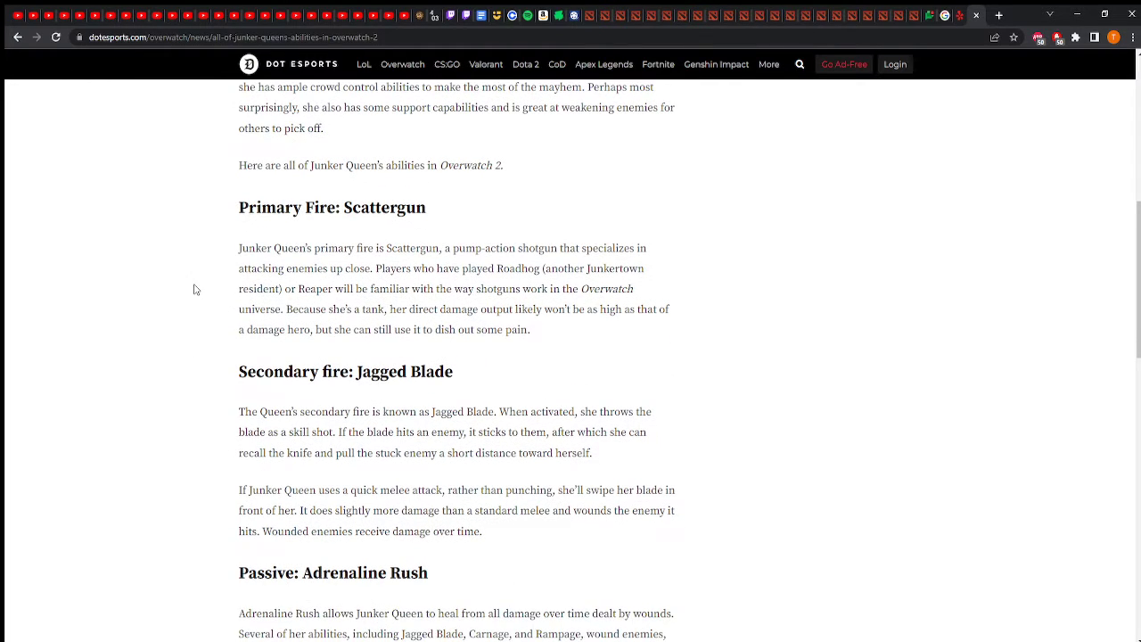
Scroll to Commanding Shout, highlight and deselect its paragraph, then scroll back up
scroll("down", 3)
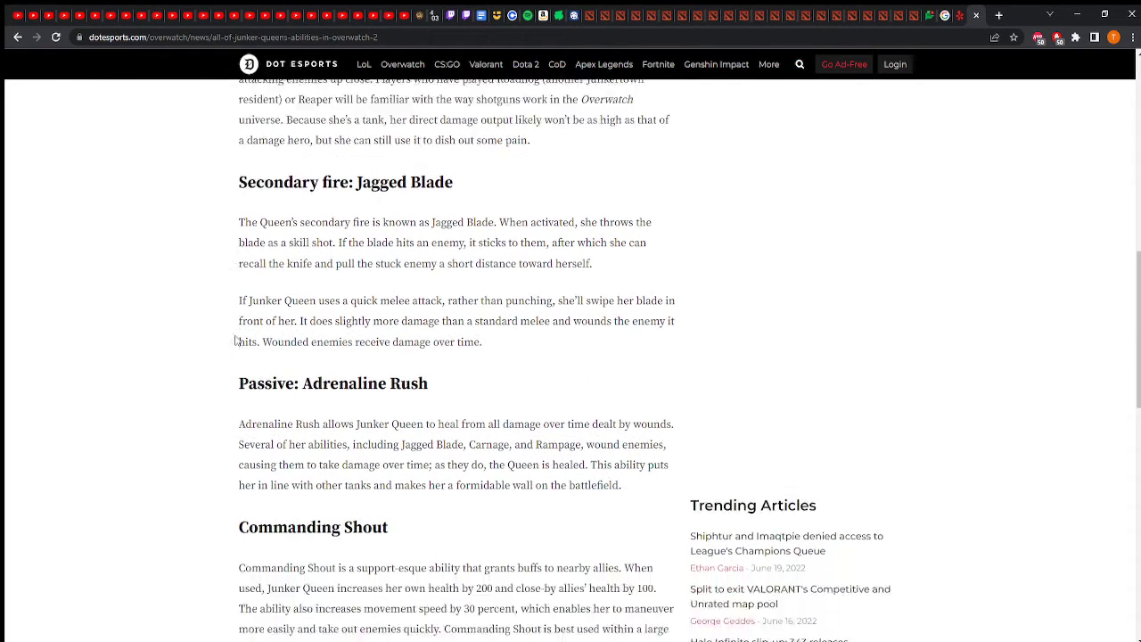
scroll("down", 3)
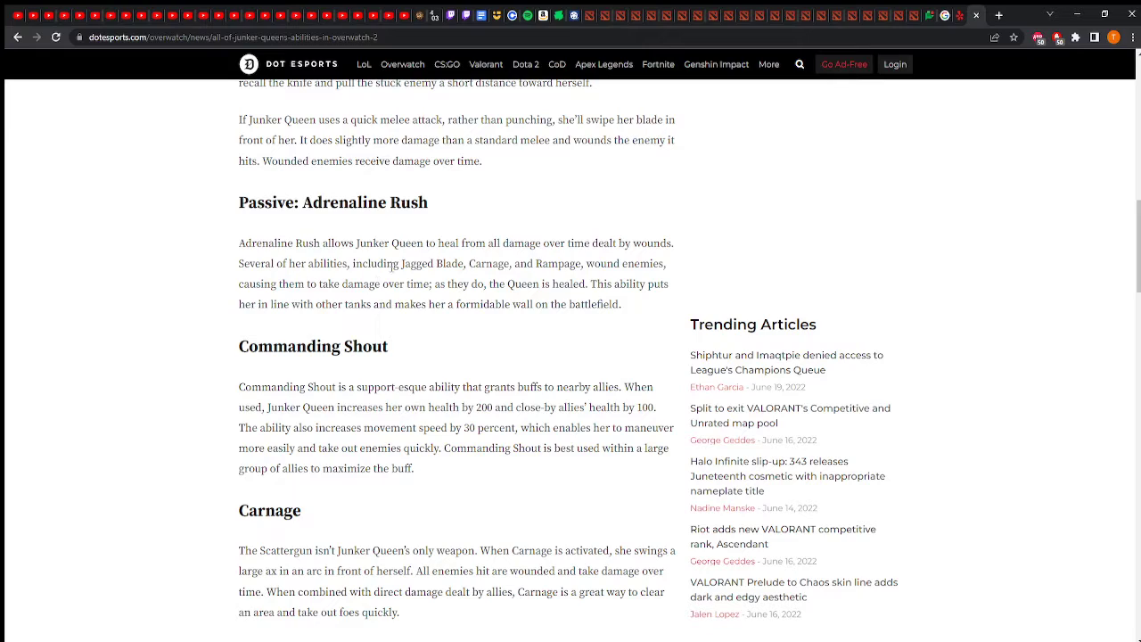
mouse_move(611, 284)
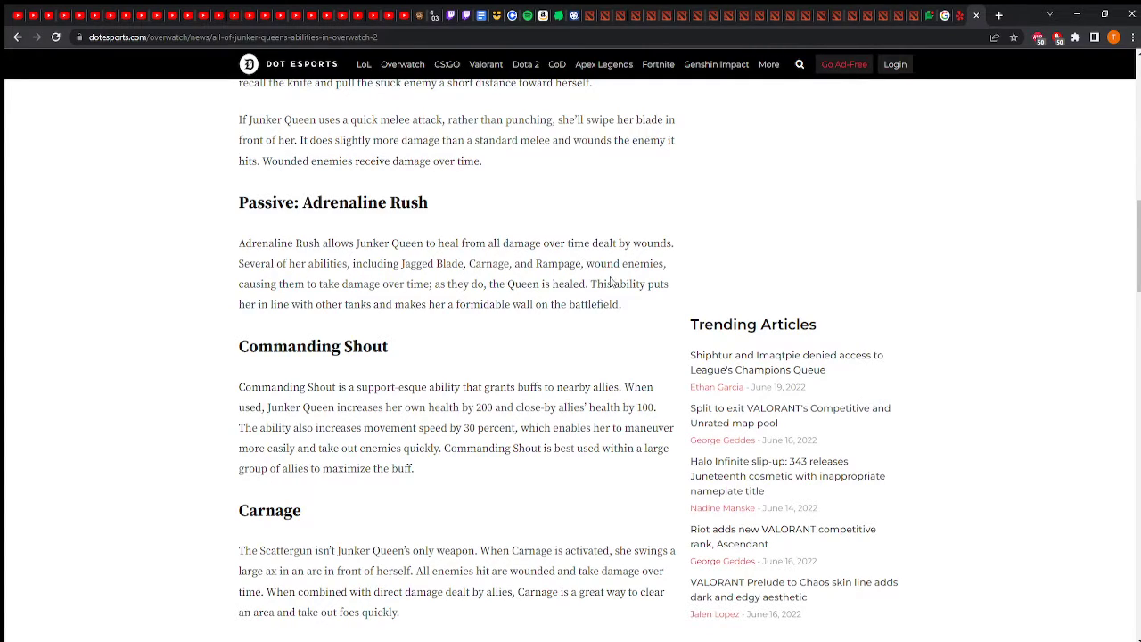
mouse_move(383, 292)
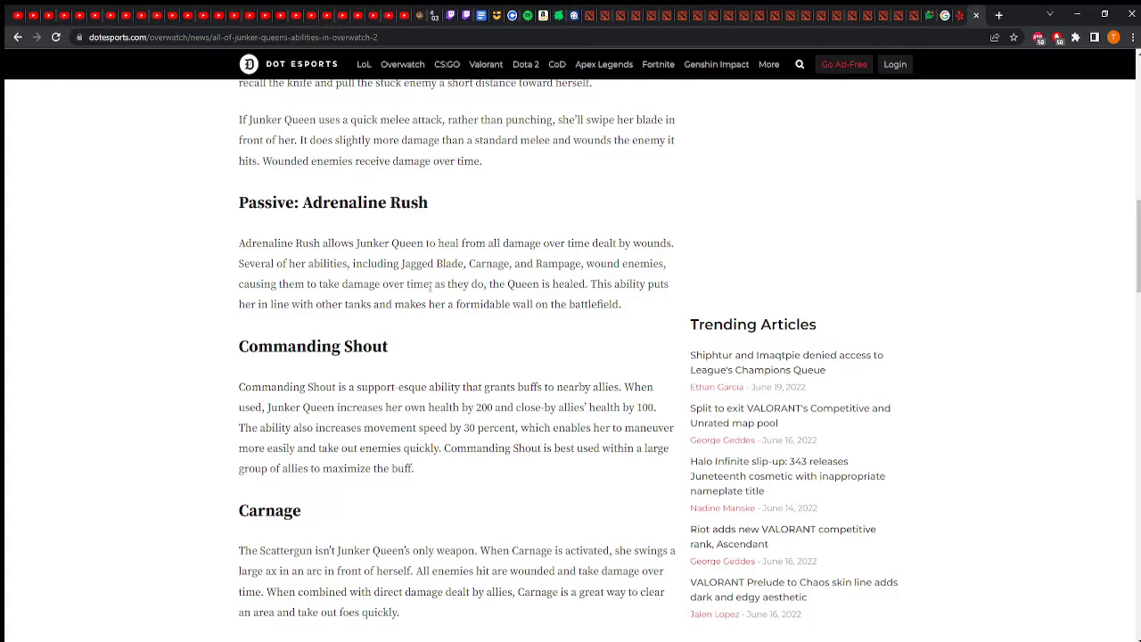
mouse_move(467, 284)
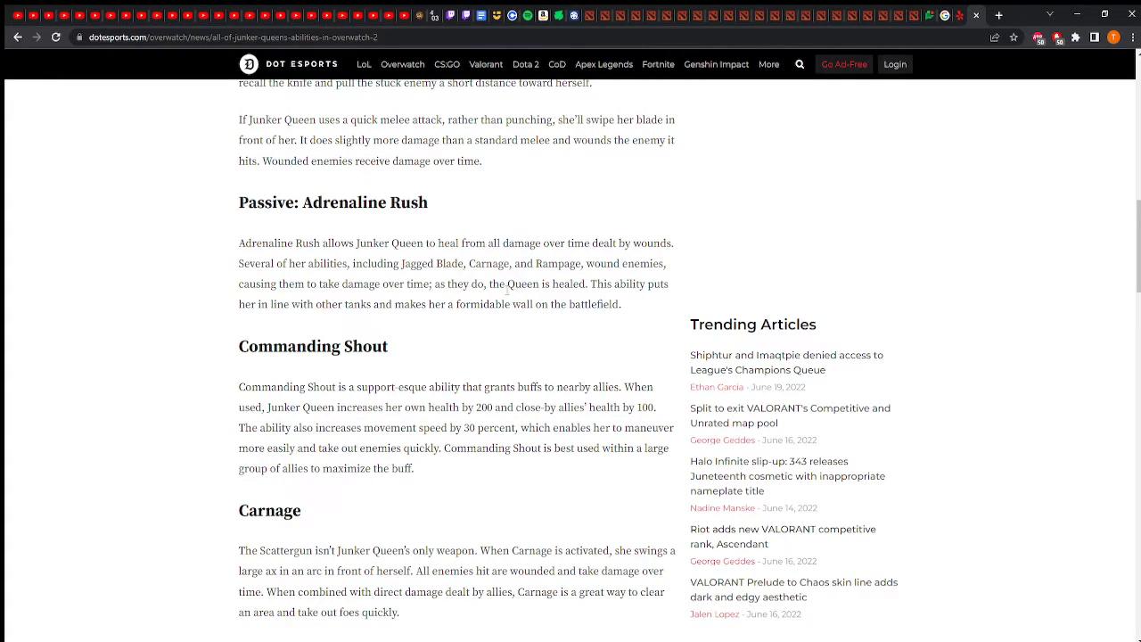
mouse_move(440, 309)
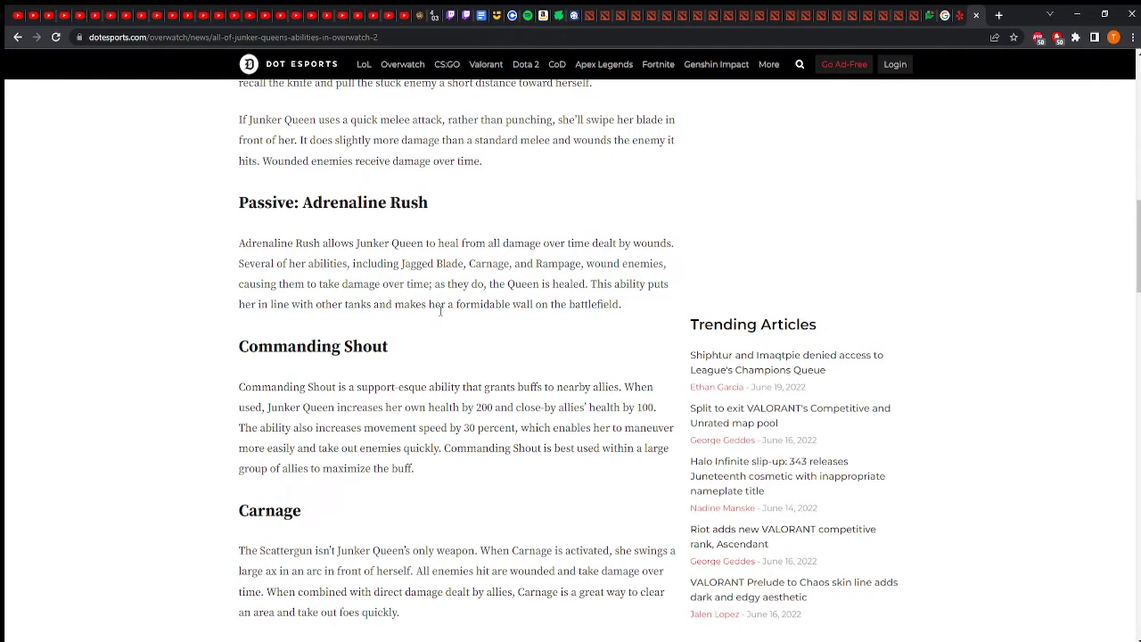
scroll("down", 3)
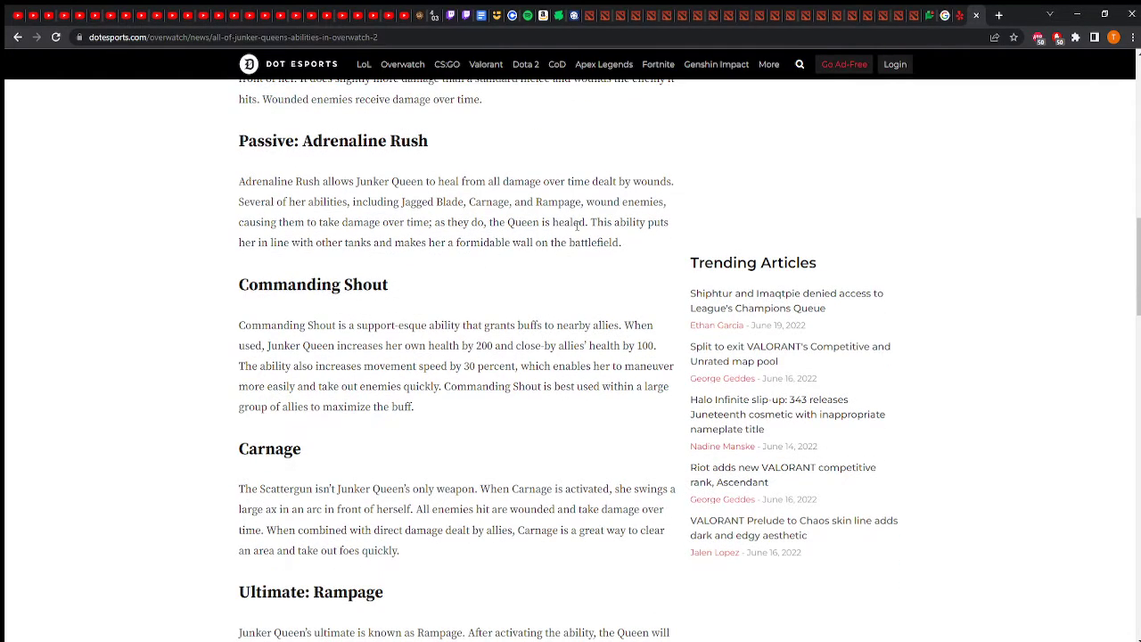
mouse_move(592, 230)
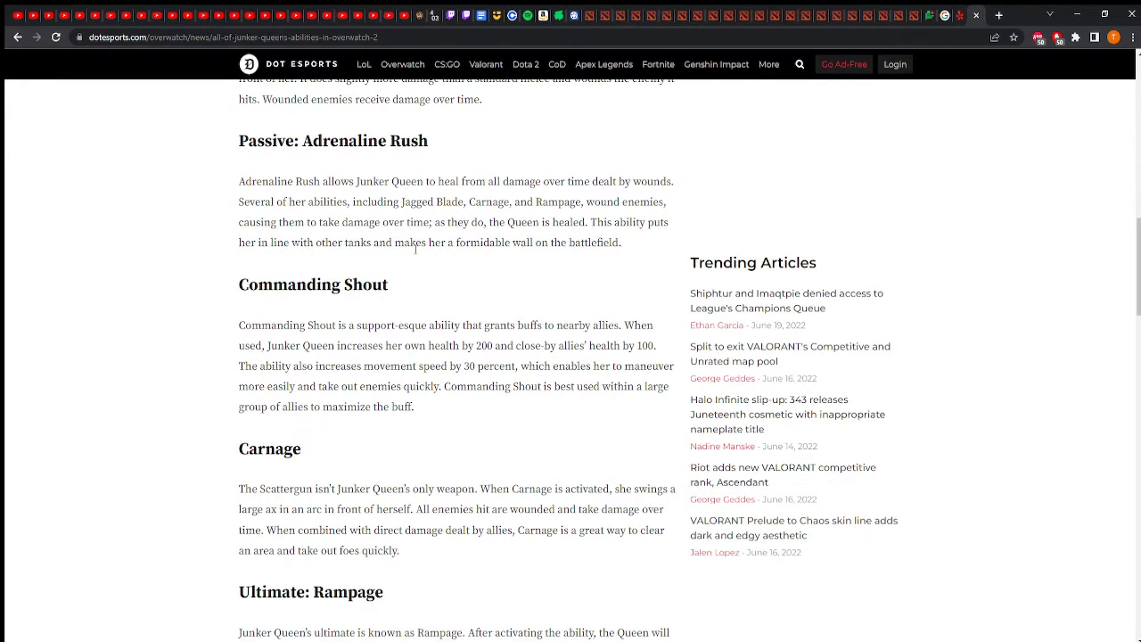
scroll("down", 3)
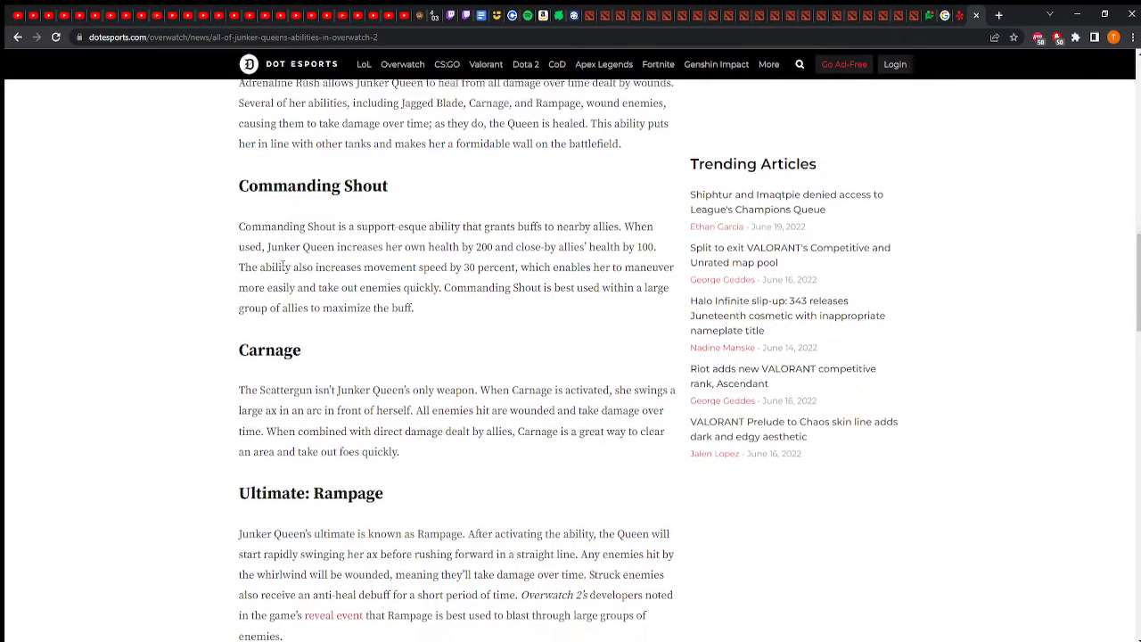
left_click_drag(238, 201, 413, 283)
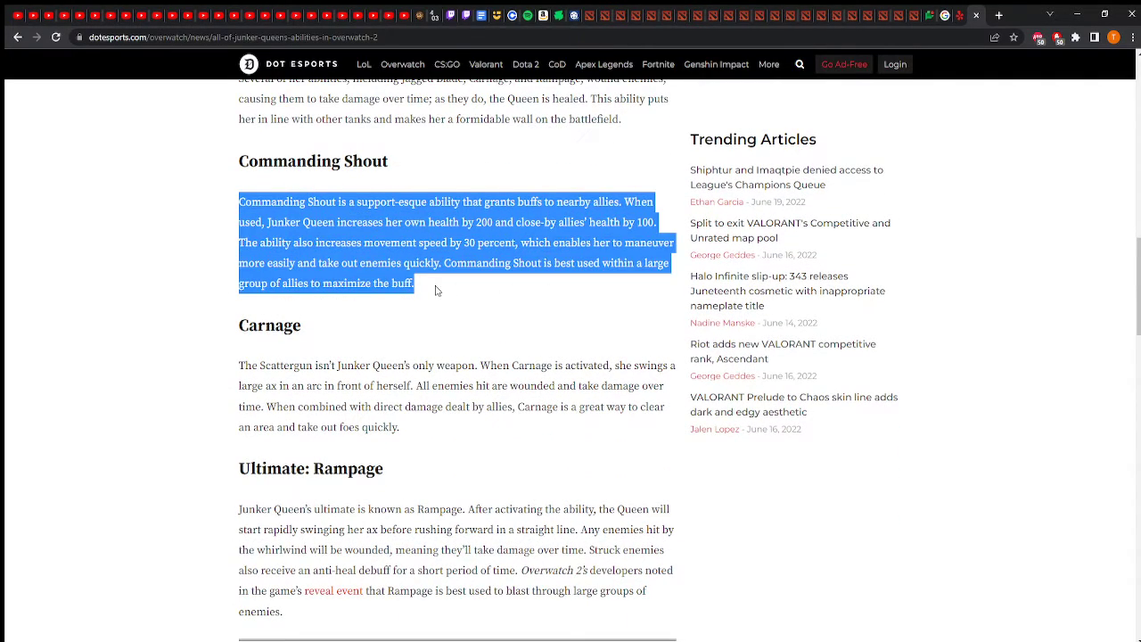
left_click(204, 181)
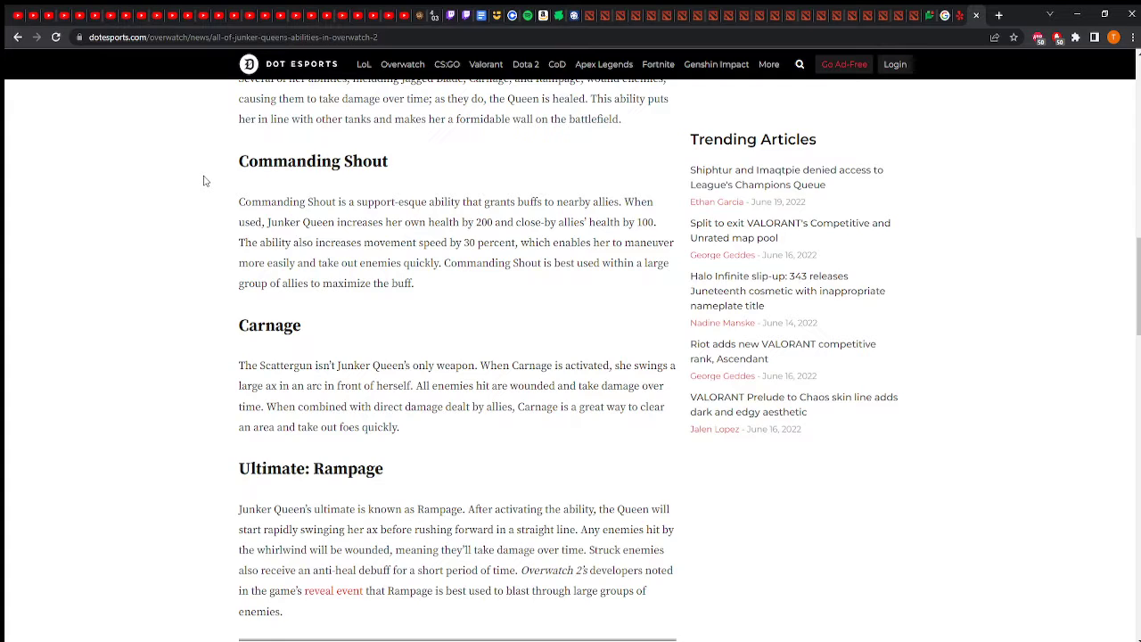
scroll("up", 3)
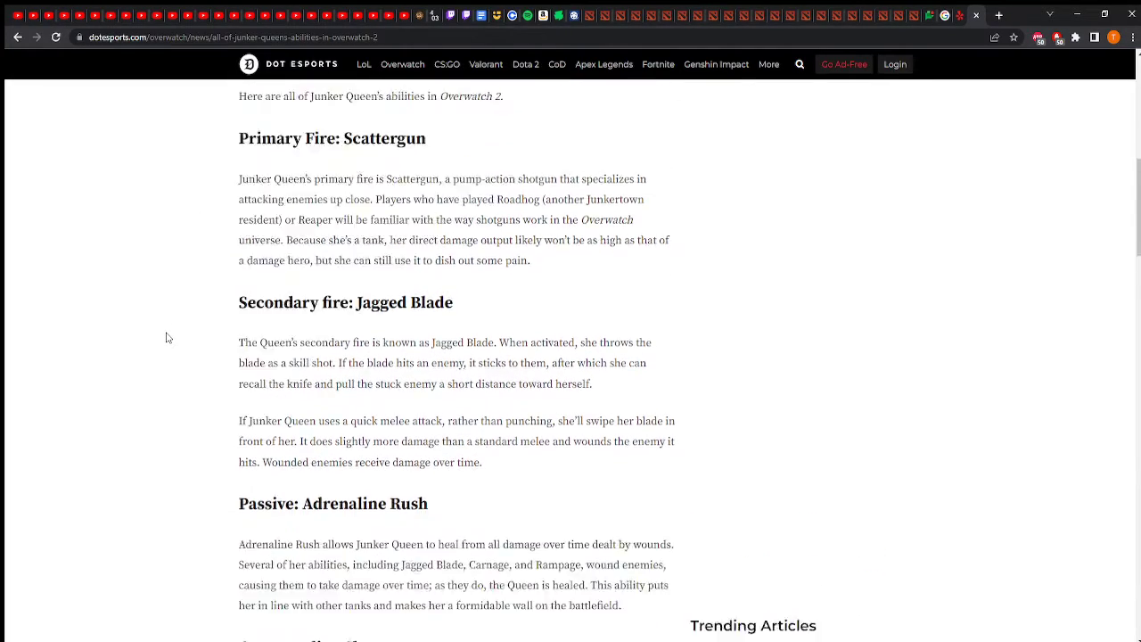
scroll("down", 3)
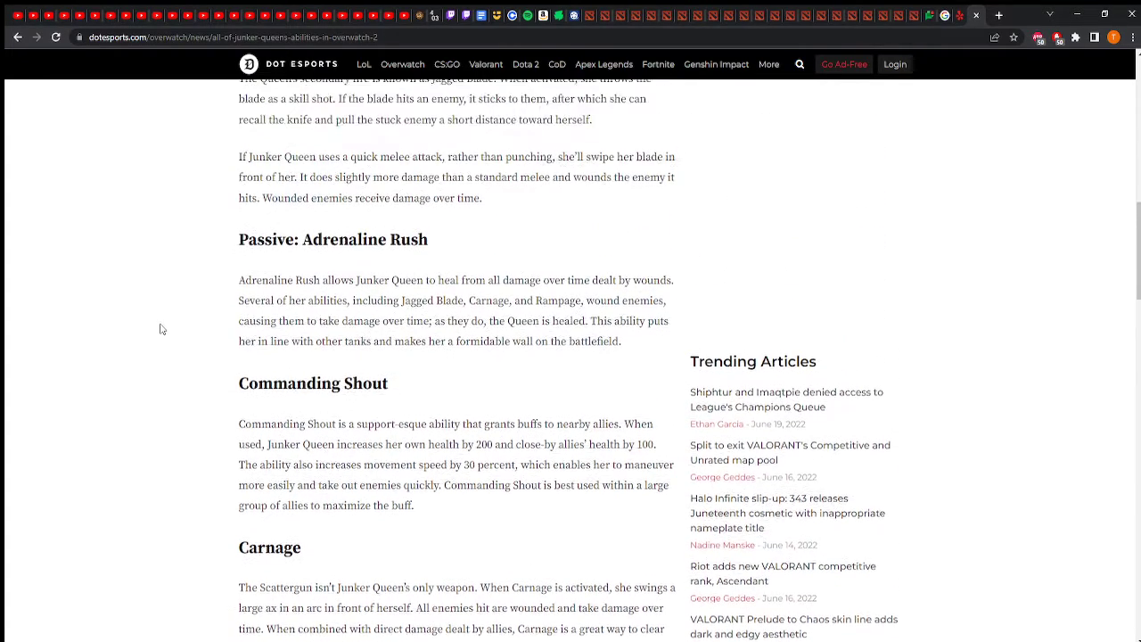
scroll("up", 3)
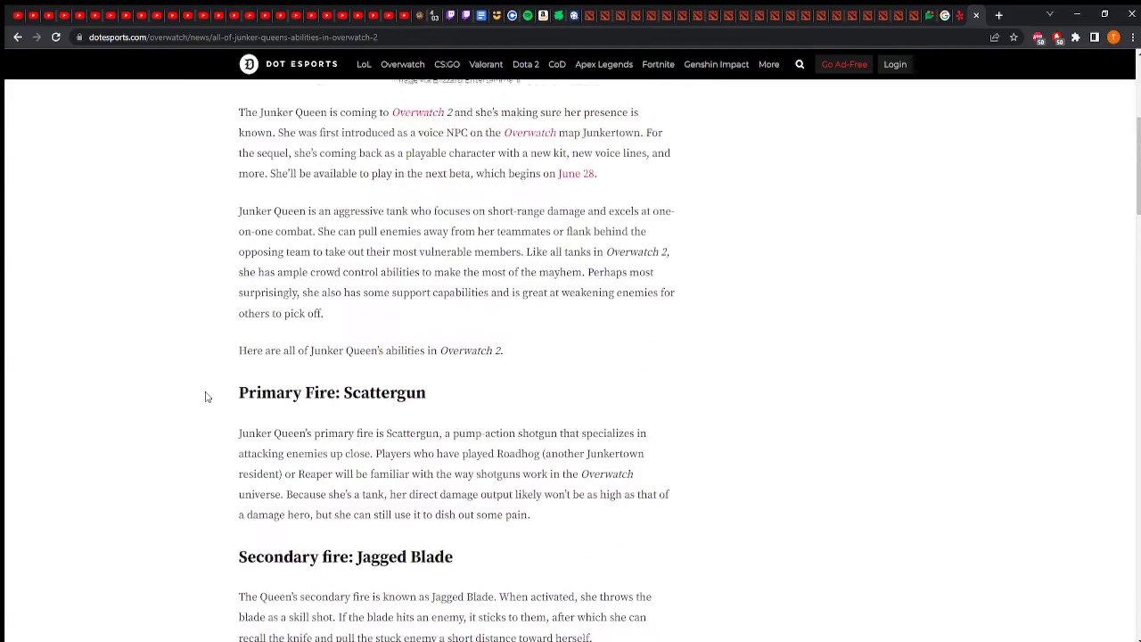
scroll("down", 3)
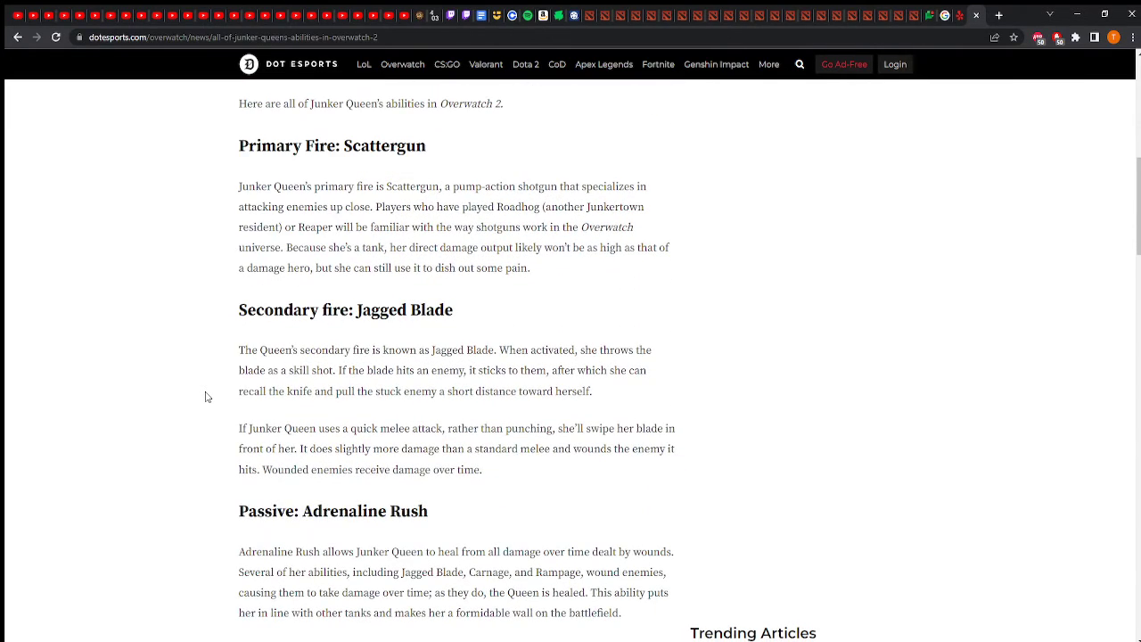
scroll("down", 3)
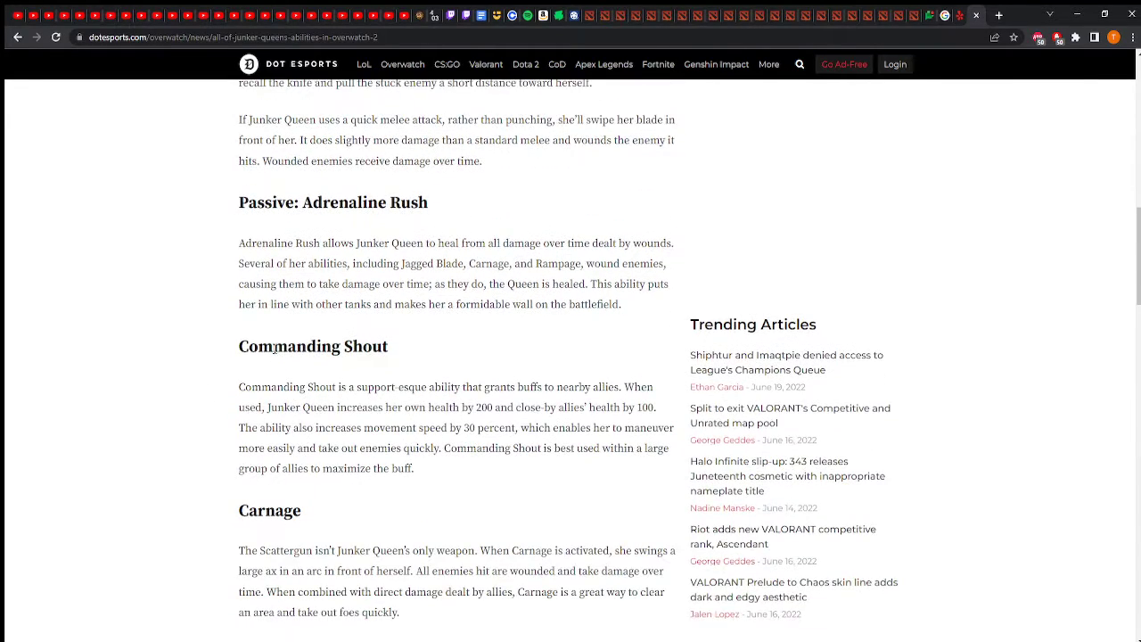
scroll("down", 3)
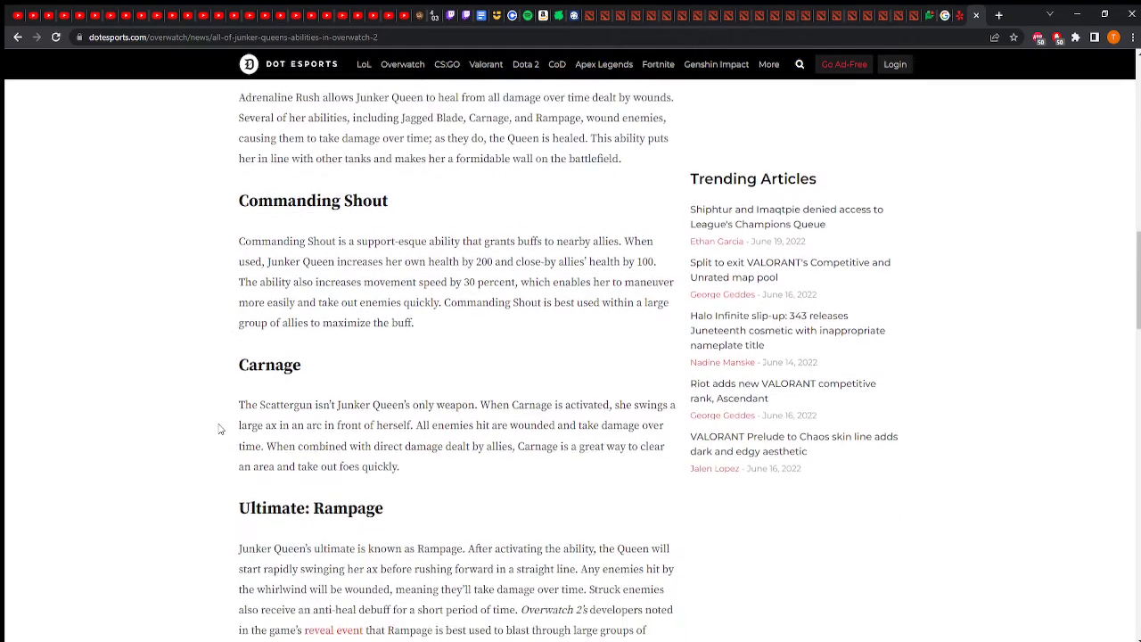
scroll("down", 3)
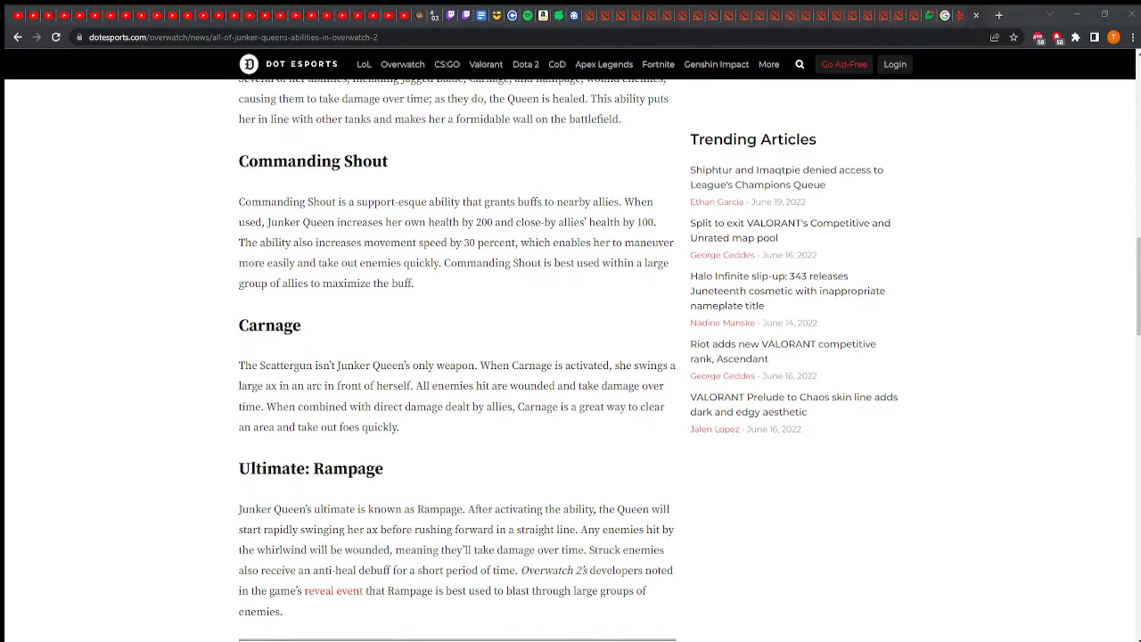